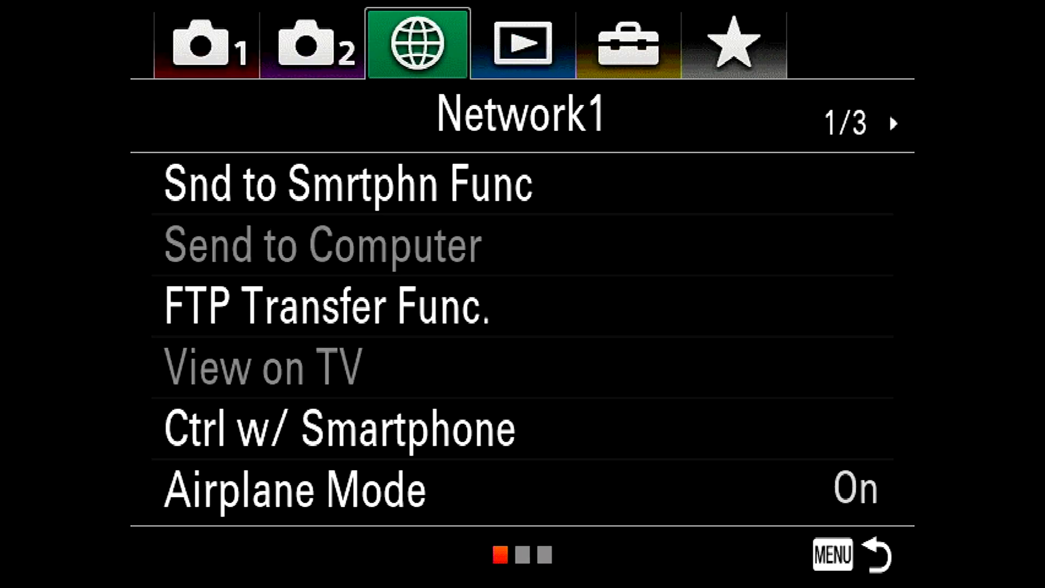
Step: Confirm Ctrl w/ Smartphone is Off, then move down to HDMI Settings in the Sony menu
{"action": "left_click", "coordinate": [338, 429]}
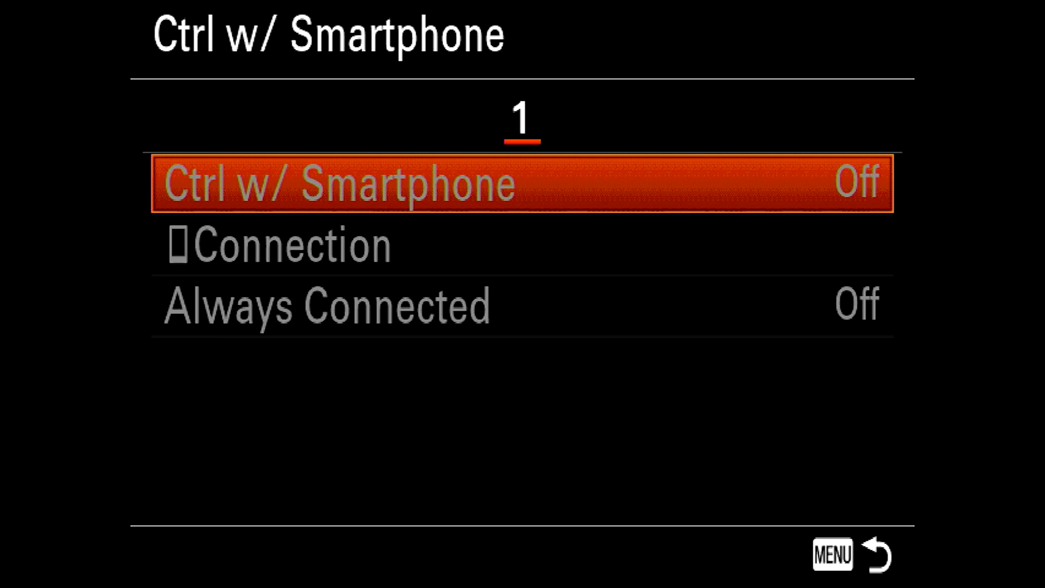
{"action": "key", "text": "Down"}
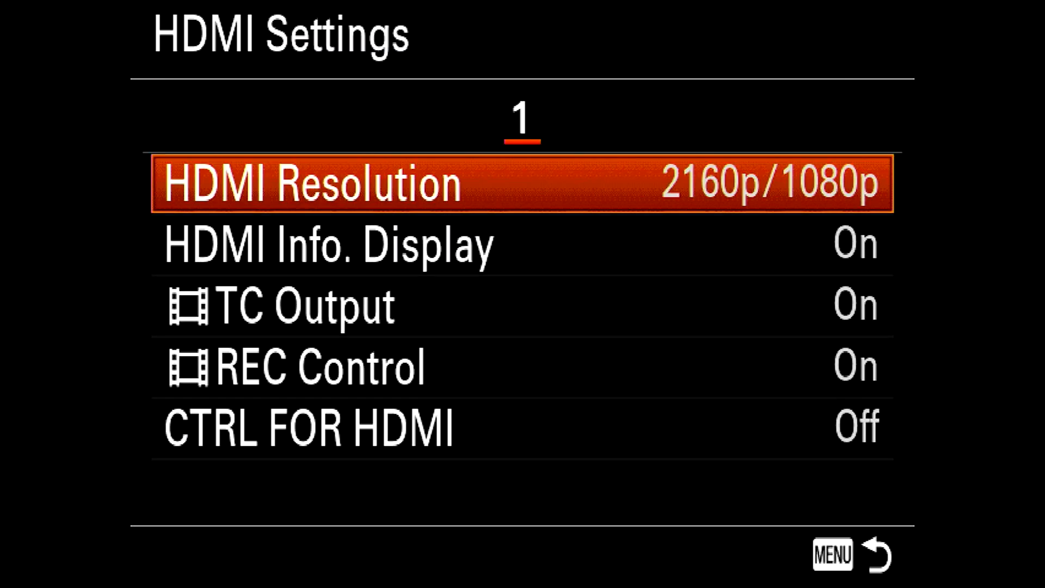
{"action": "key", "text": "Down"}
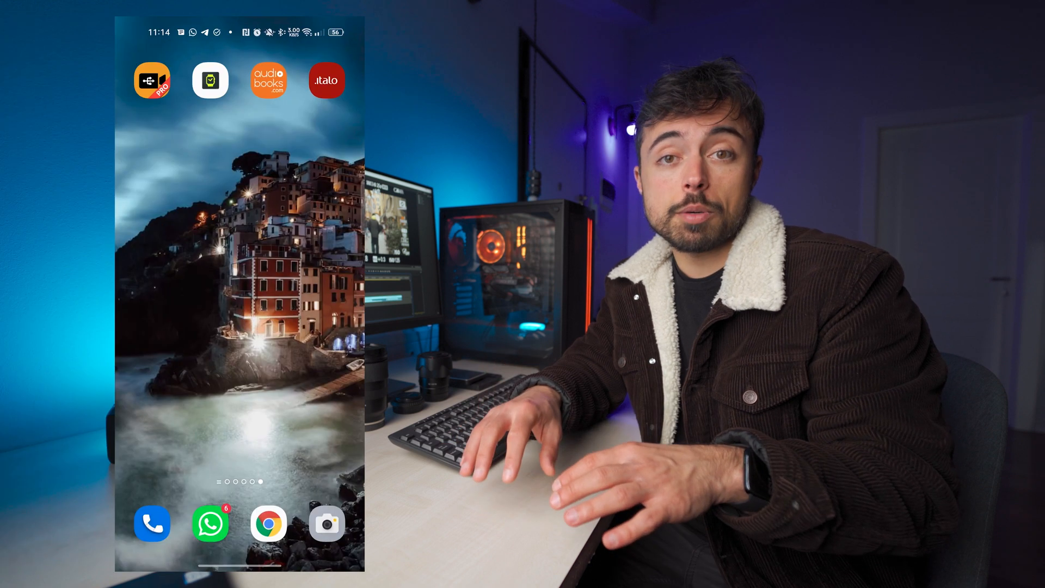
Step: Accept the prompt so USB Camera Pro handles the USB3.0 capture device
{"action": "left_click", "coordinate": [153, 79]}
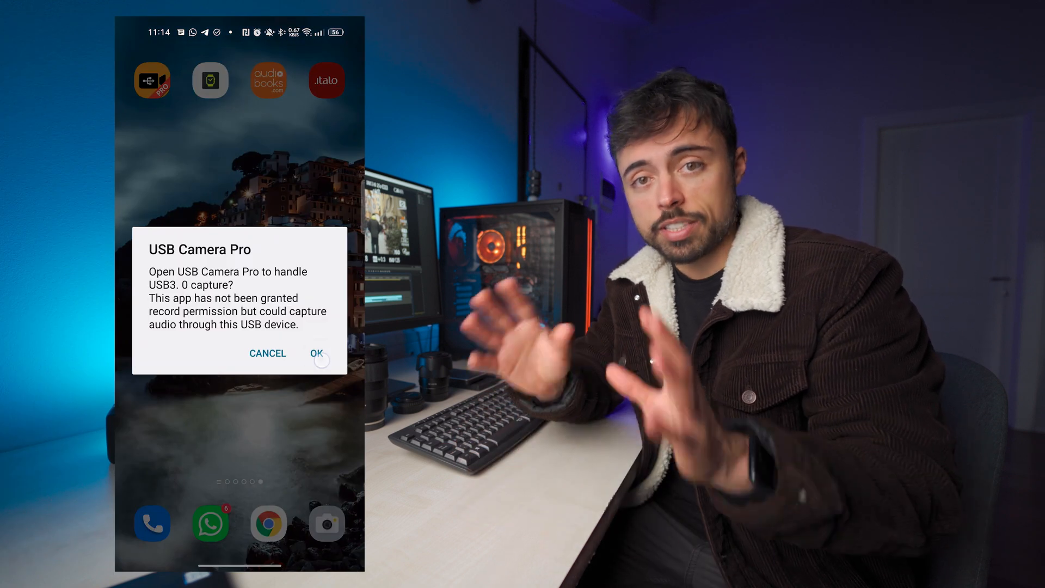
{"action": "left_click", "coordinate": [318, 352]}
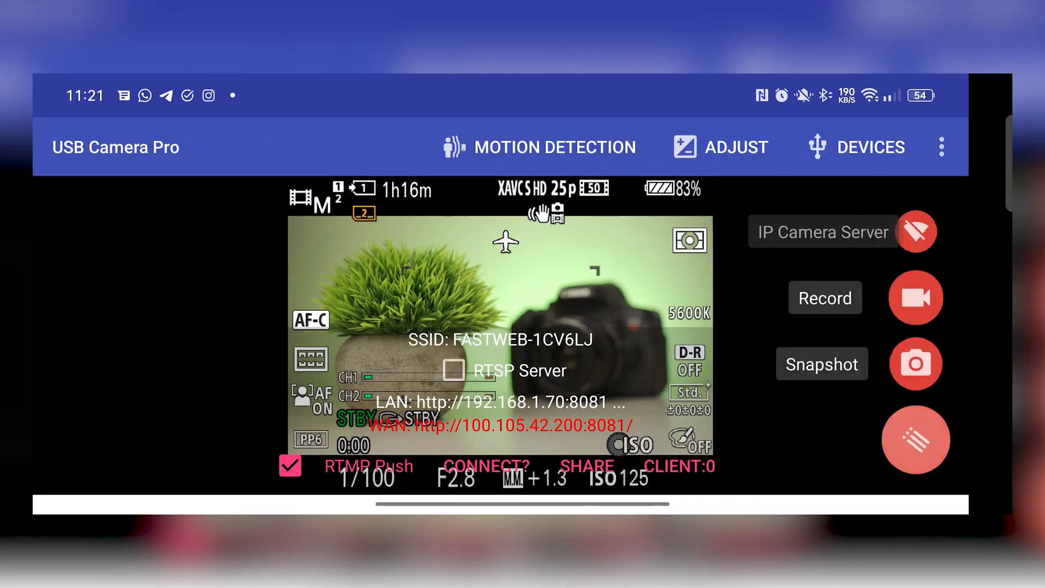
Step: Expand the floating quick actions and start recording the live Sony feed
{"action": "left_click", "coordinate": [915, 439]}
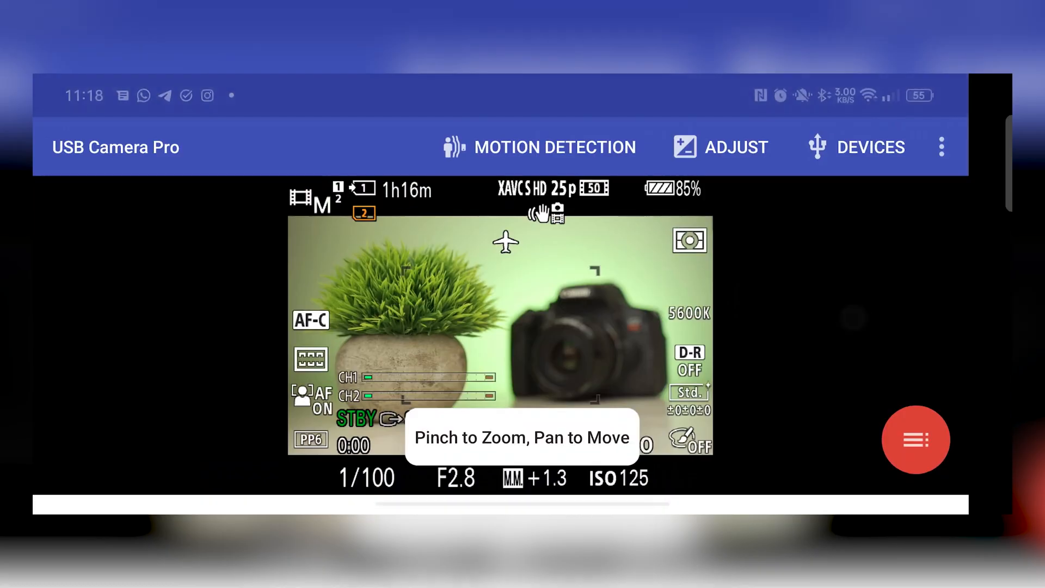
{"action": "left_click", "coordinate": [915, 439]}
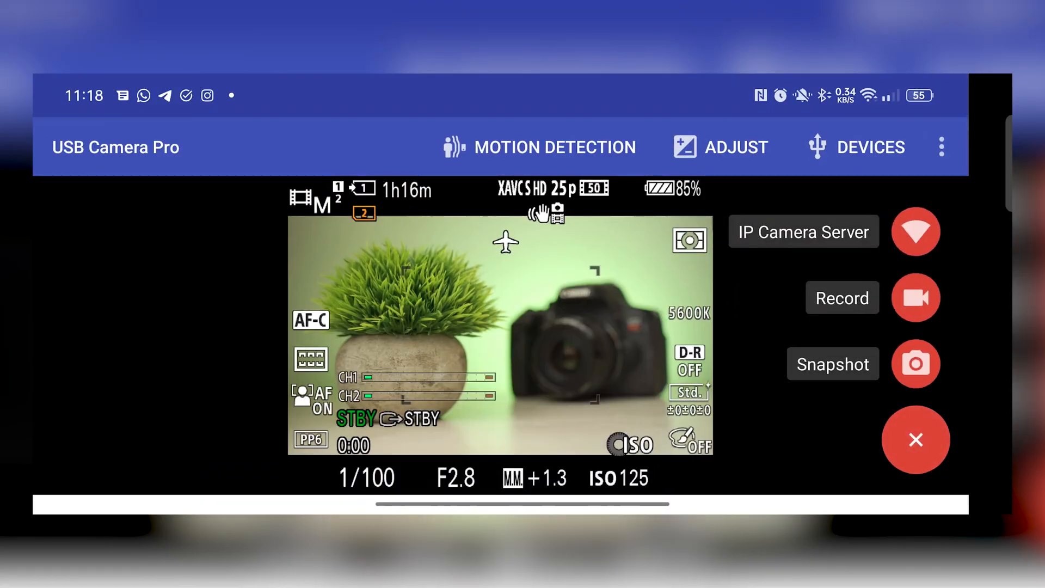
{"action": "left_click", "coordinate": [915, 297]}
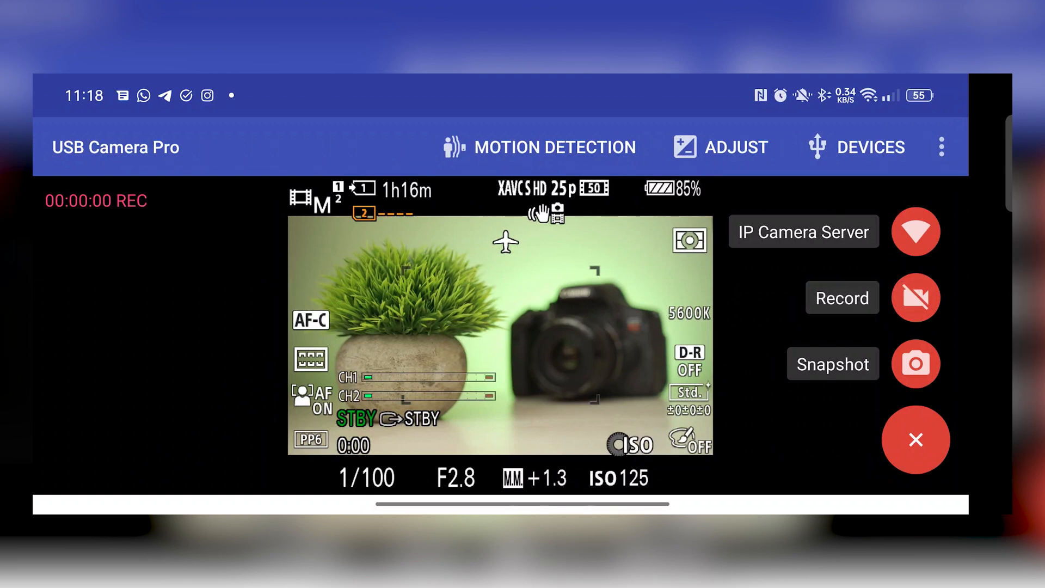